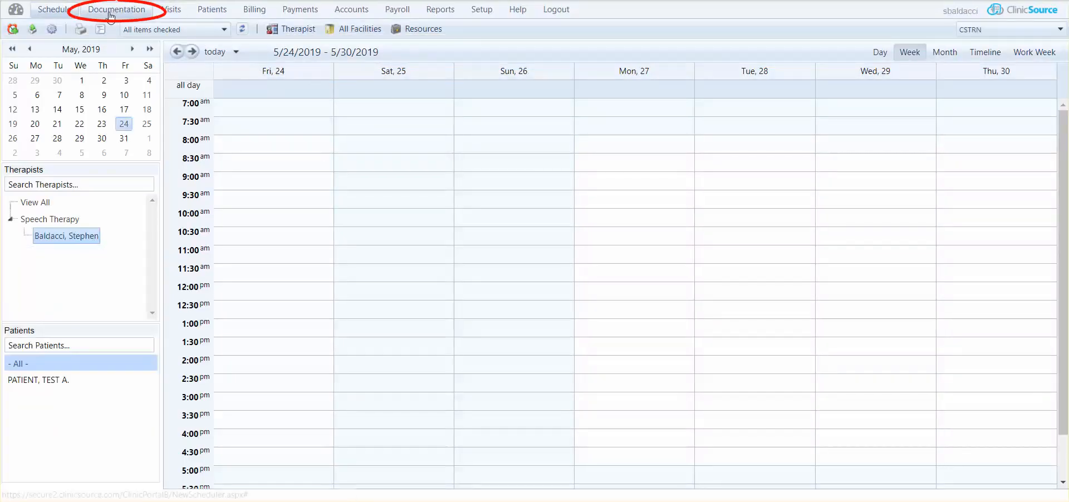
Show the test patient's documentation list with the speech therapy evaluation
click(115, 9)
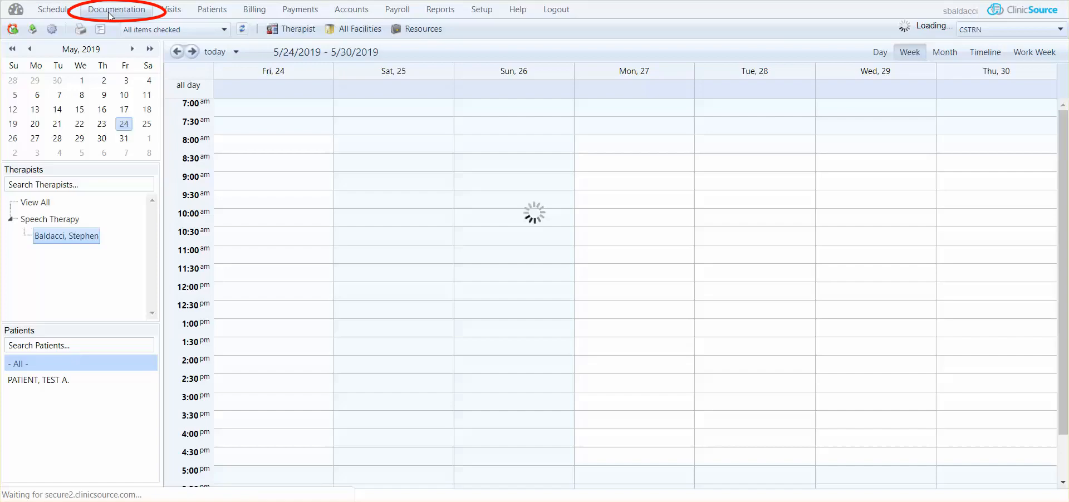
click(116, 8)
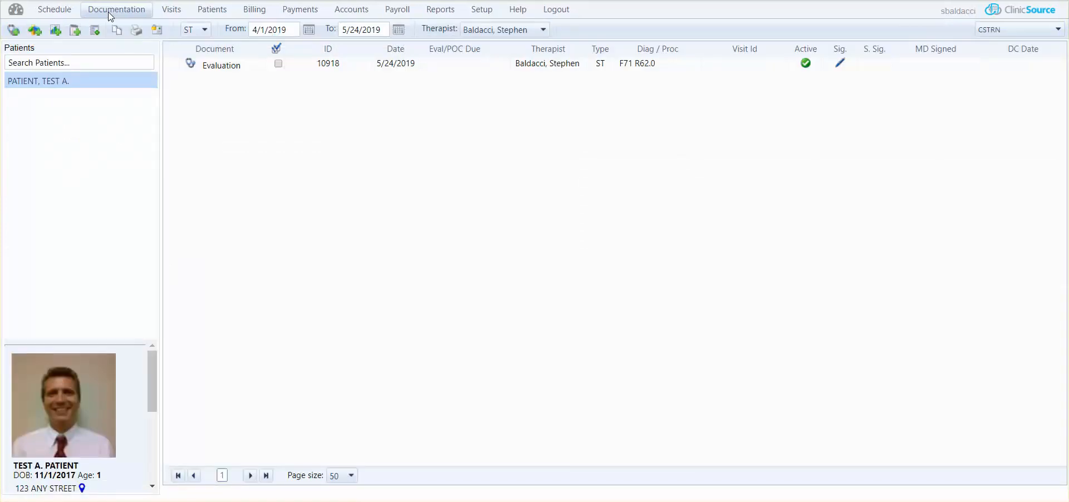
mouse_move(77, 85)
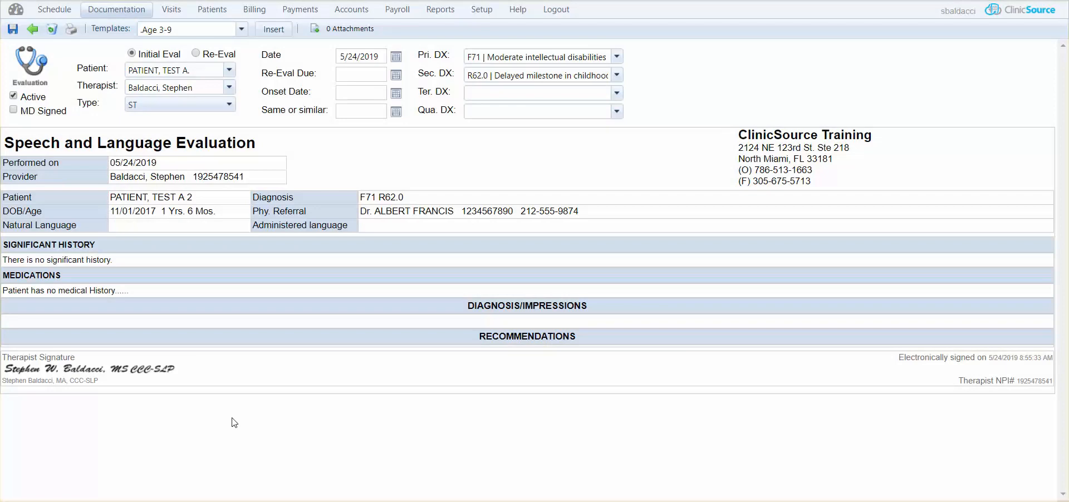
mouse_move(247, 423)
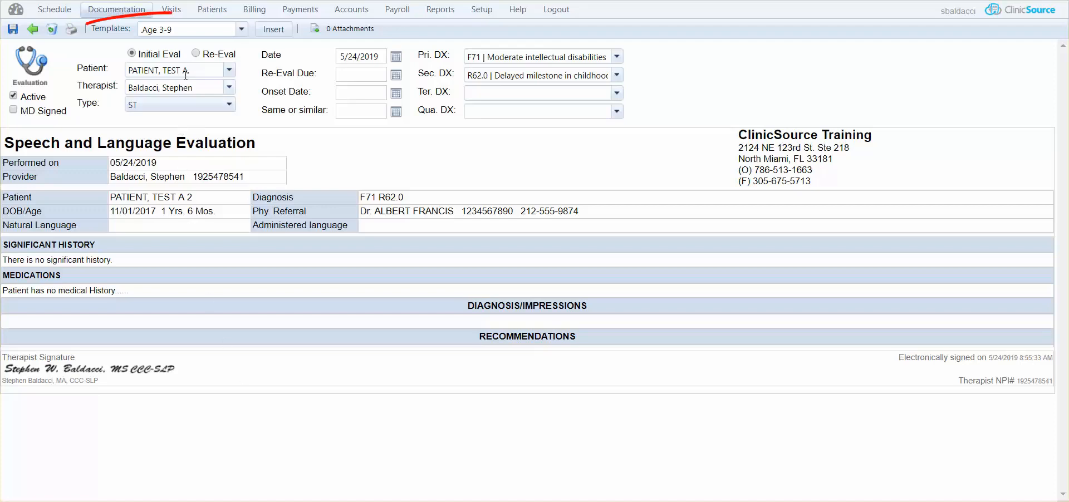
Insert the Amendment template into the evaluation and bring the new Amendment panel into view
click(240, 29)
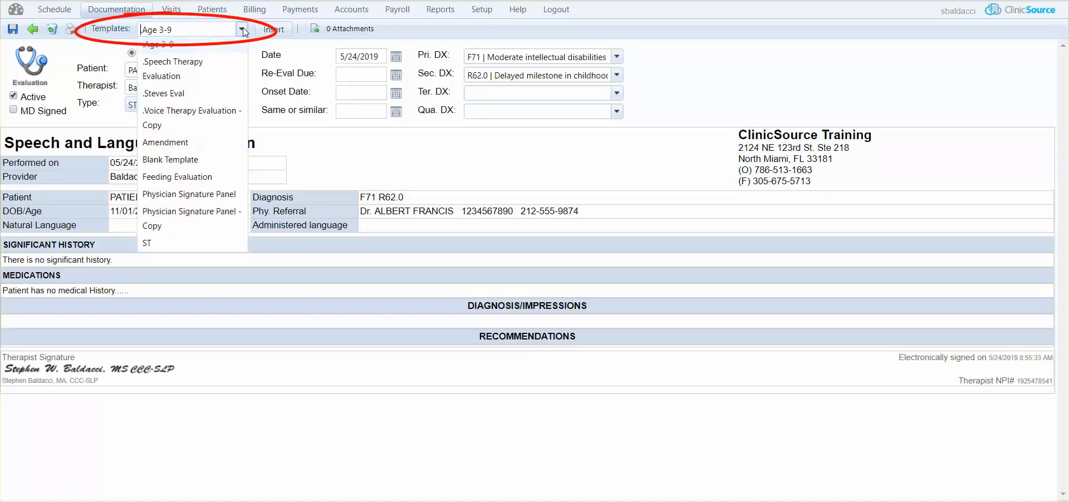
click(165, 141)
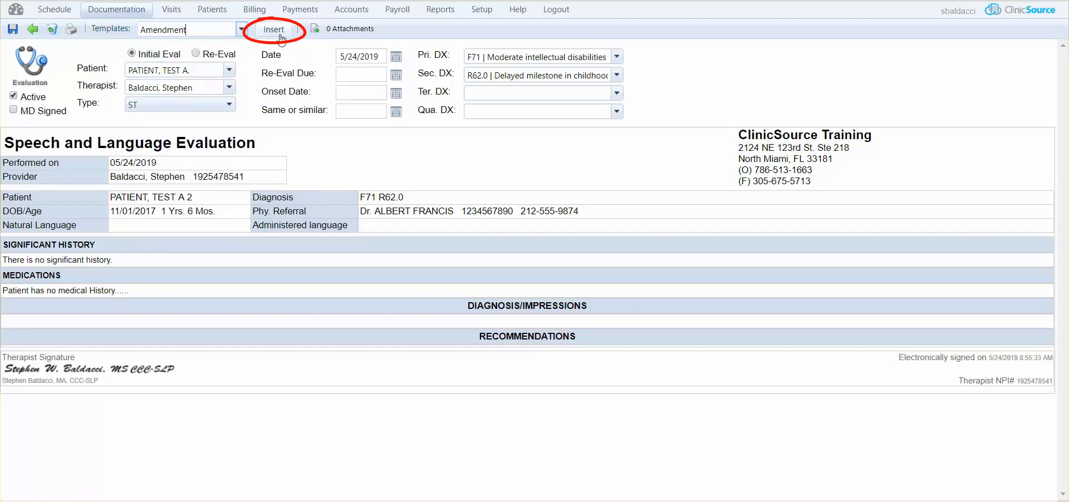
click(273, 29)
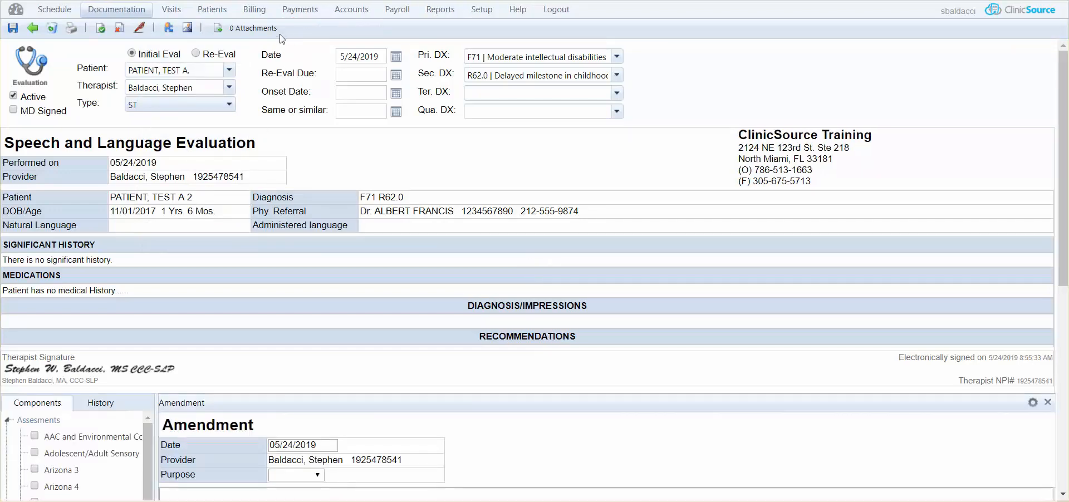
scroll(down, 3)
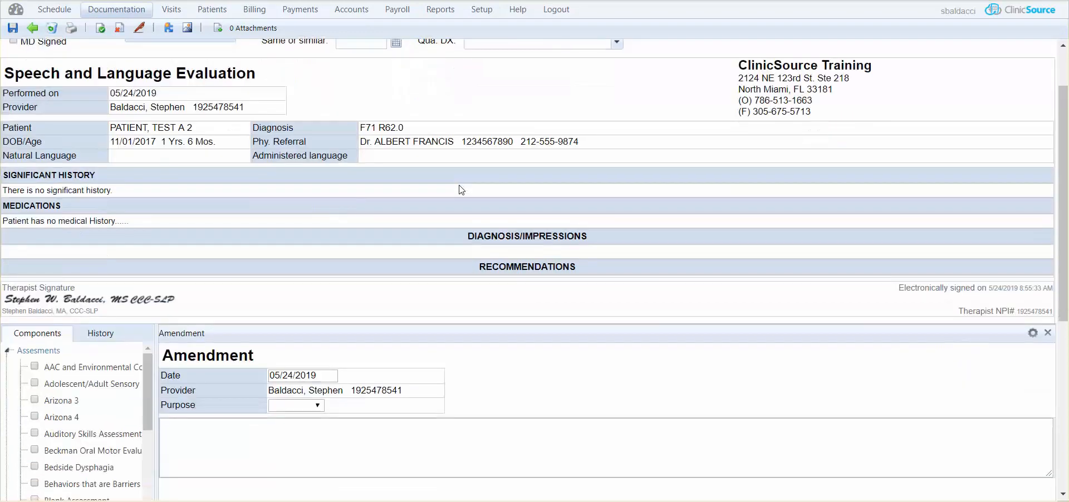
scroll(down, 3)
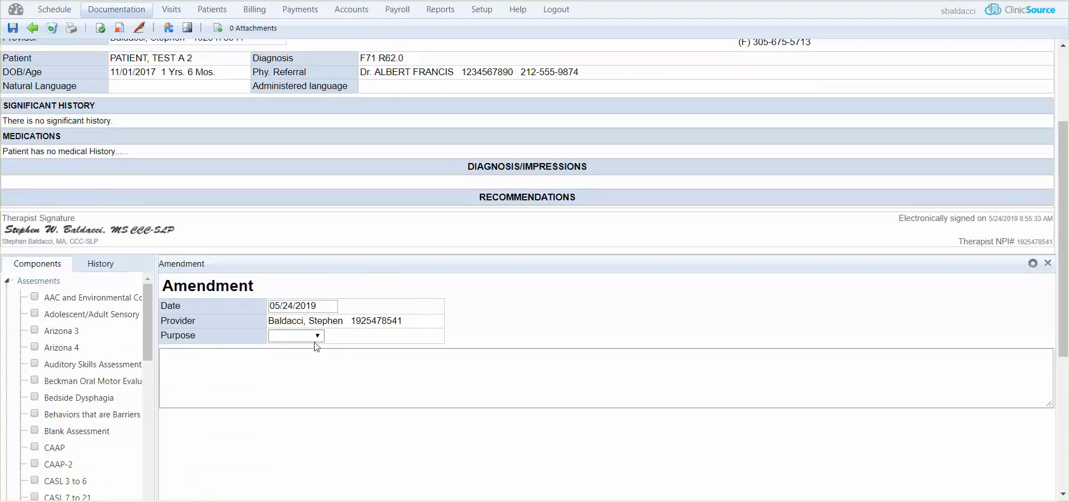
Set the amendment purpose to Correction and start its note with "Changes..."
click(297, 335)
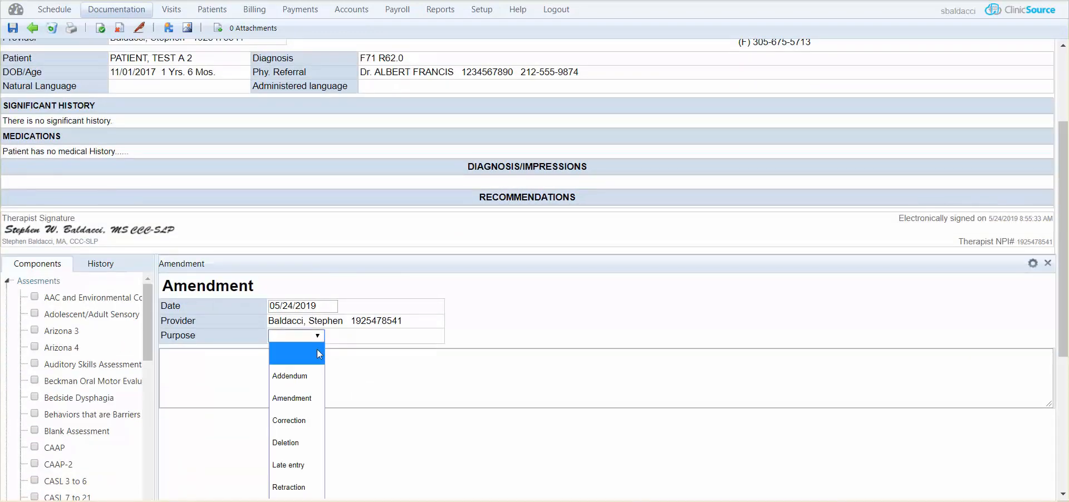
click(288, 421)
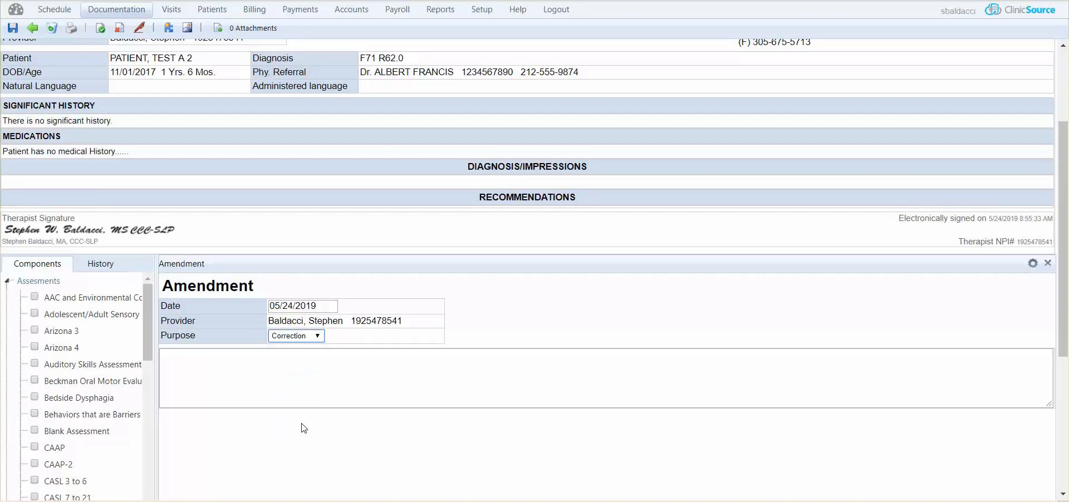
text(Cha)
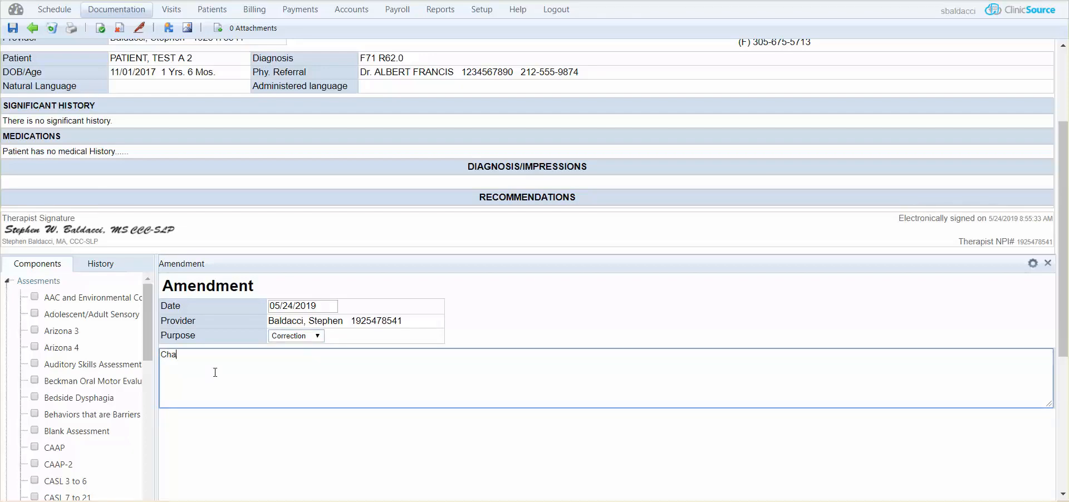
text(nges....)
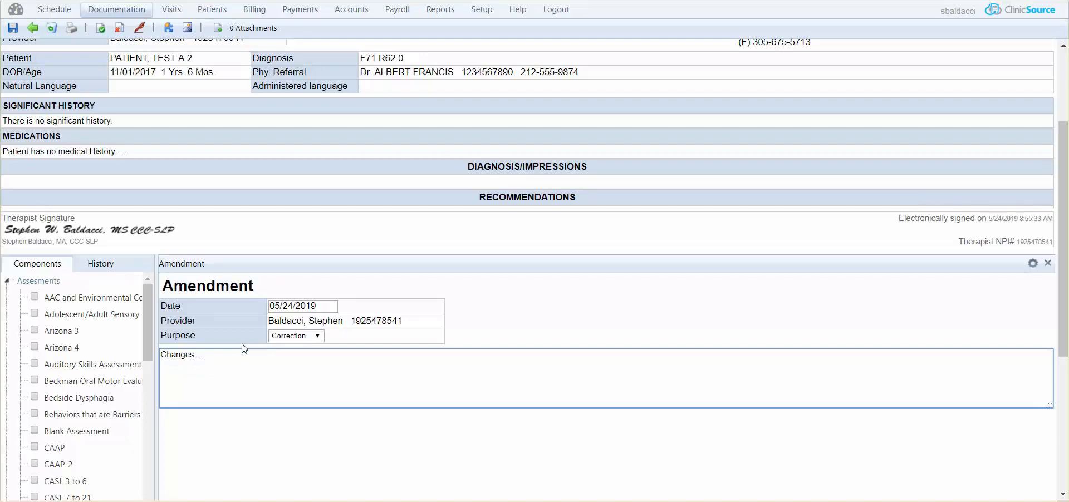
mouse_move(60, 178)
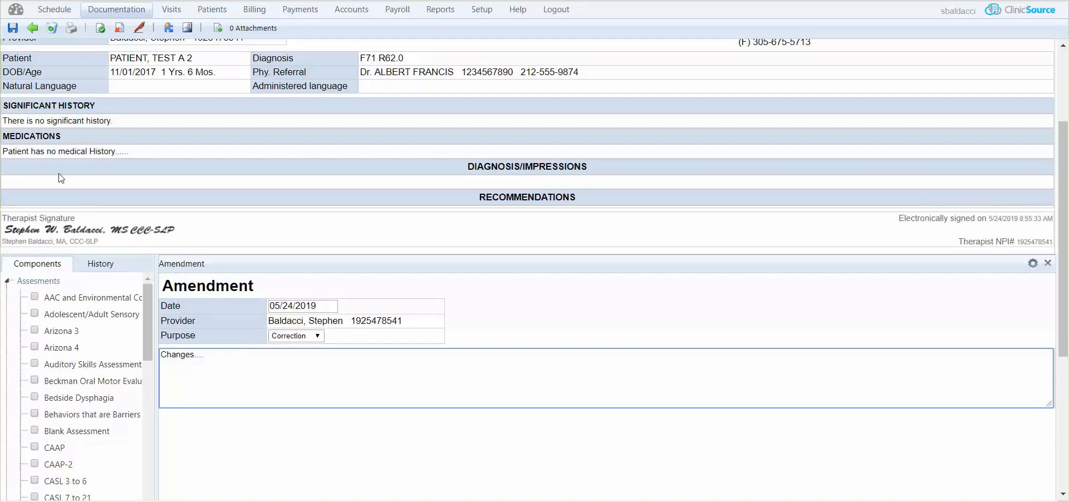
mouse_move(89, 156)
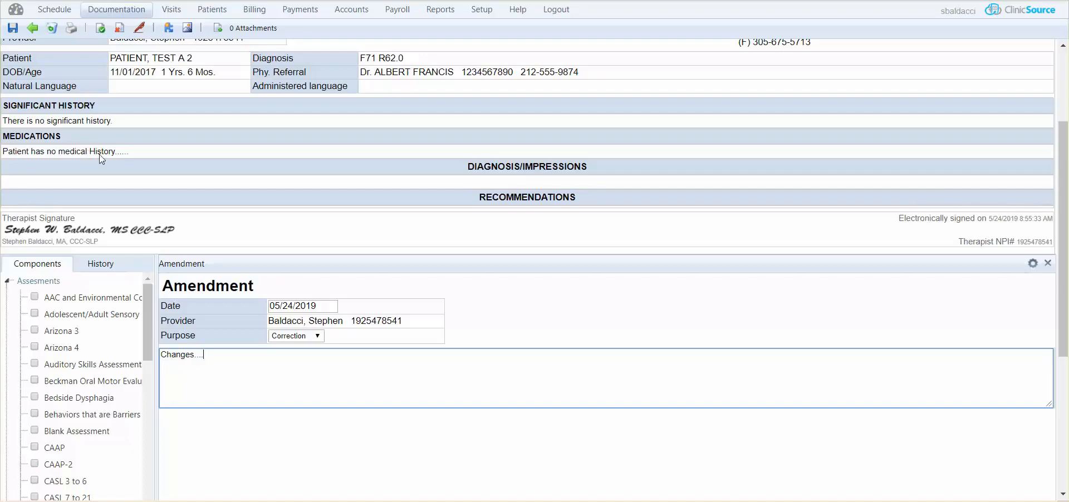
mouse_move(97, 189)
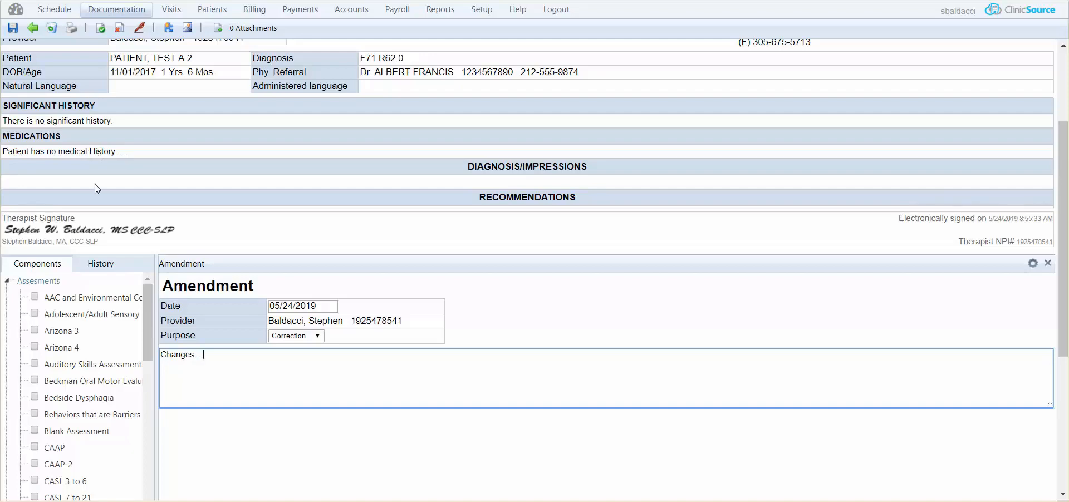
mouse_move(38, 264)
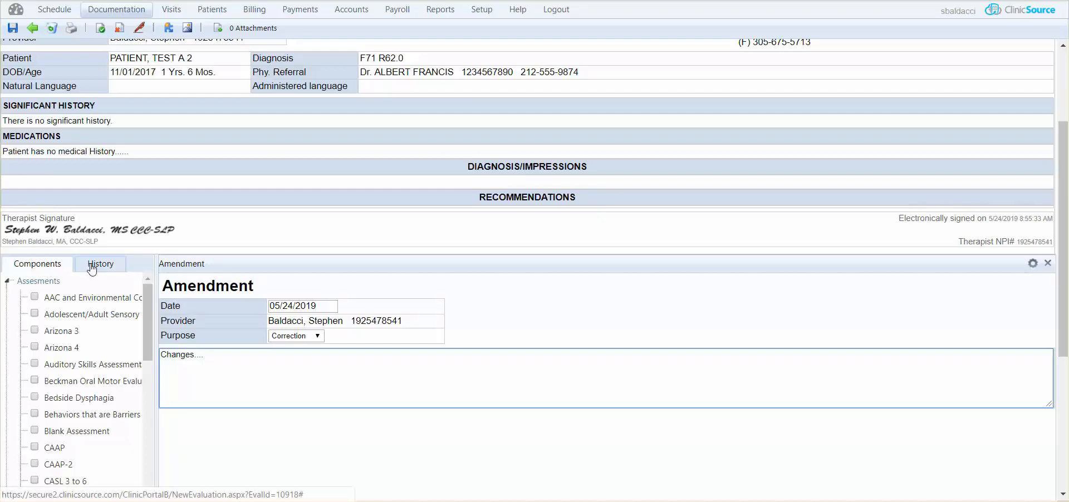
From History, add the Medications section of the Speech Therapy Evaluation 05/24/2019
click(100, 264)
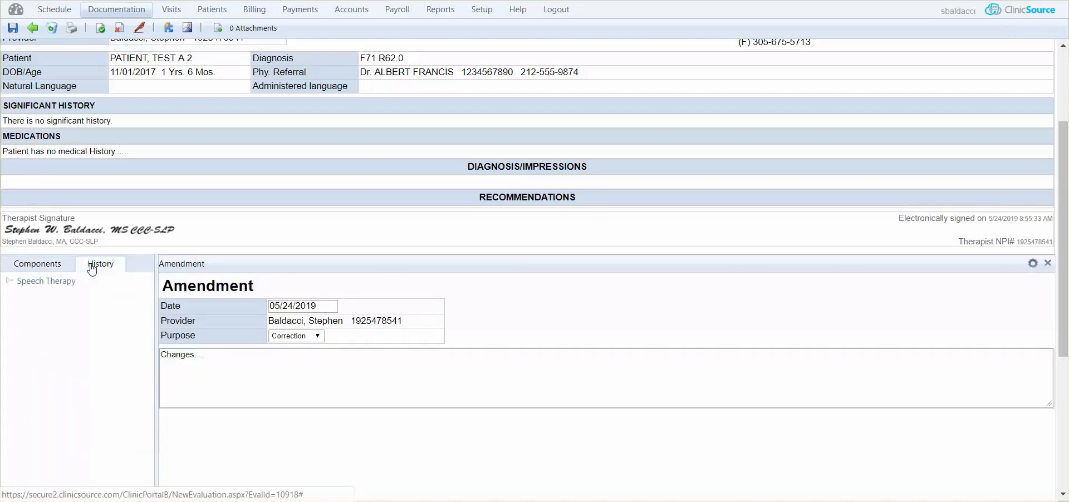
click(10, 280)
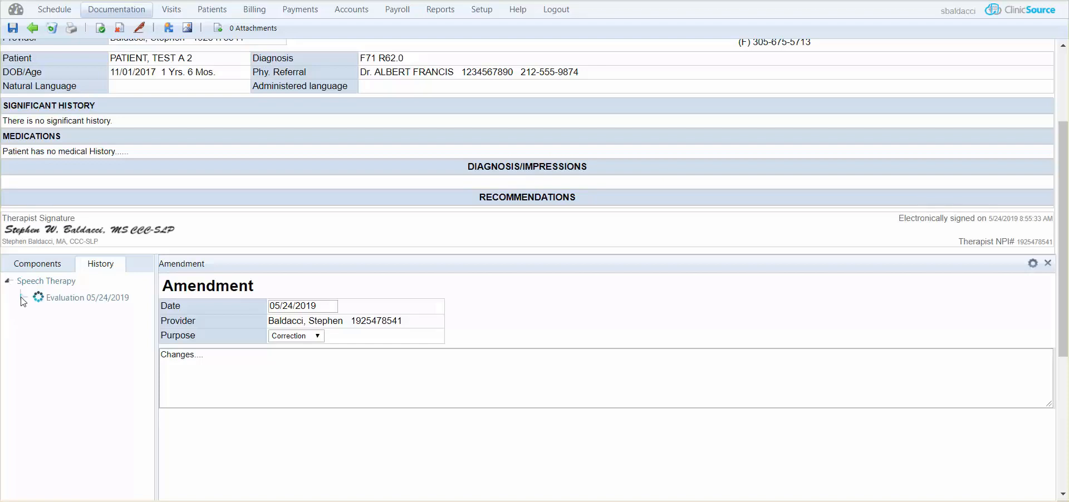
click(23, 297)
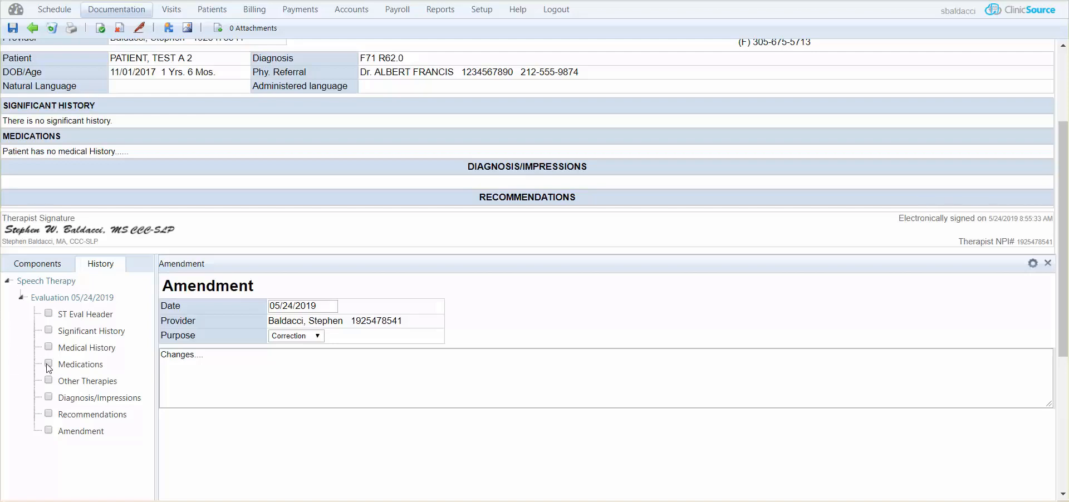
click(48, 365)
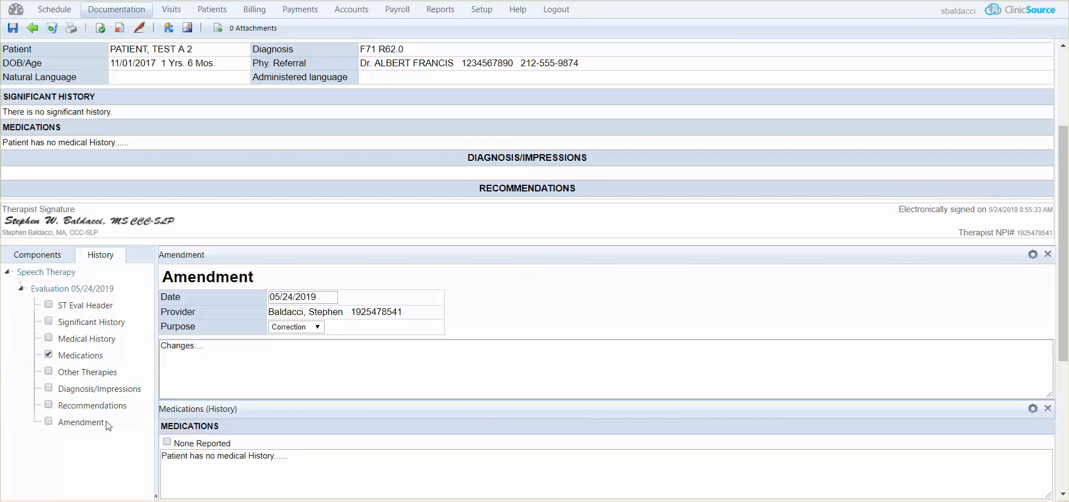
Replace the Medications note text with "fgxuygutyiuigyoiouid"
scroll(down, 3)
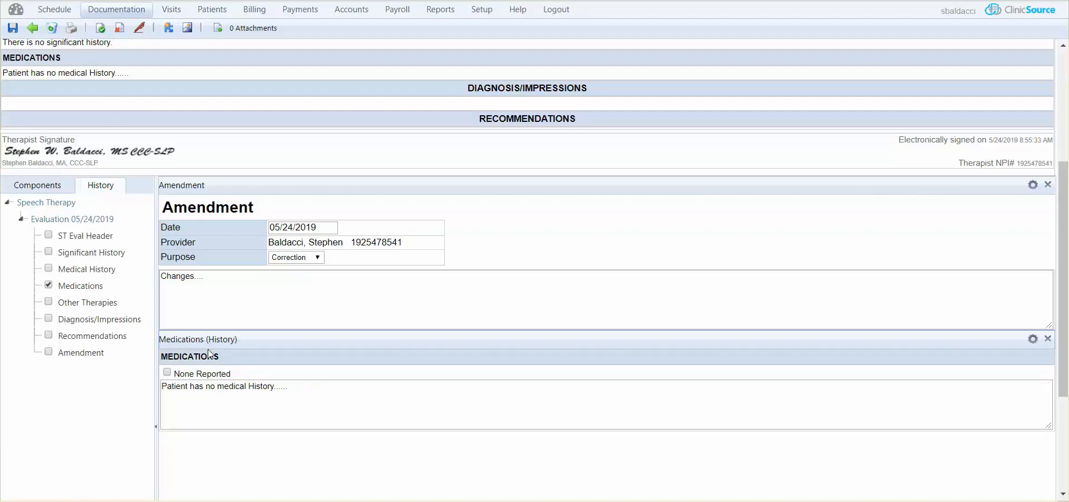
mouse_move(305, 392)
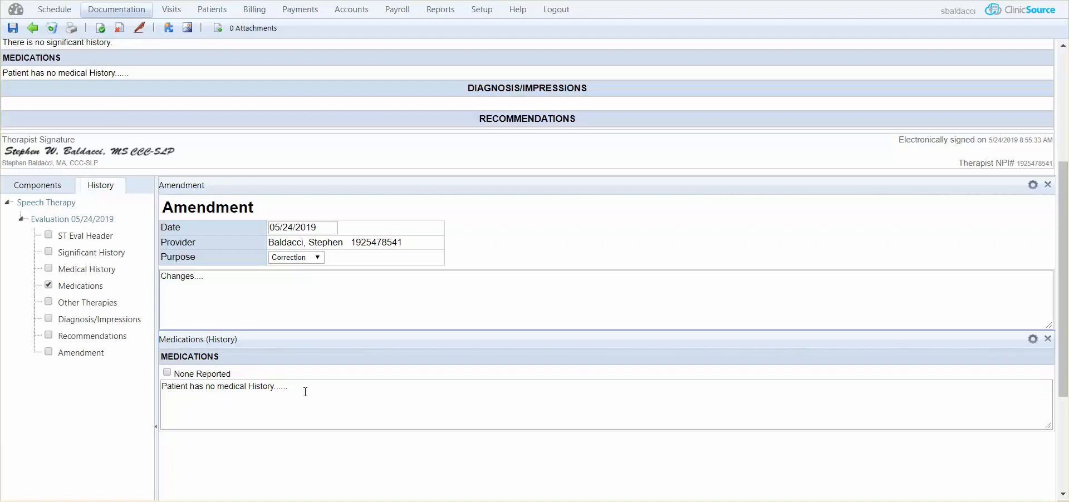
text(fgxuygutyiuigy)
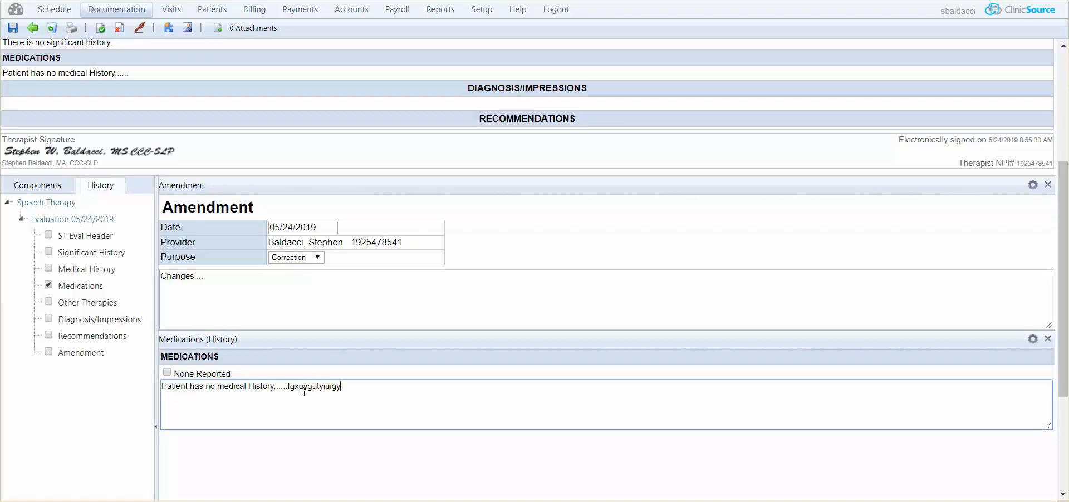
text(oiouid)
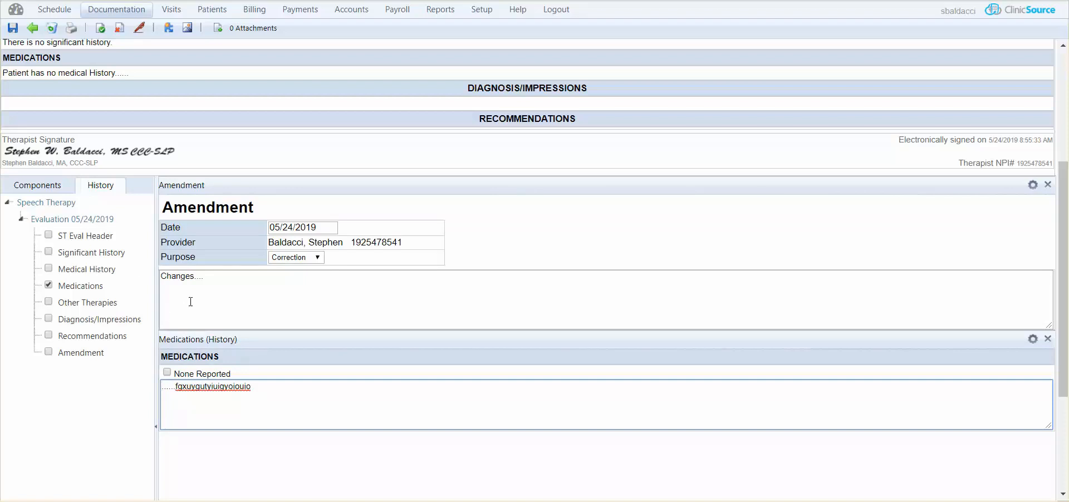
Add the CASL 3 to 6 assessment component to the amended evaluation
click(38, 184)
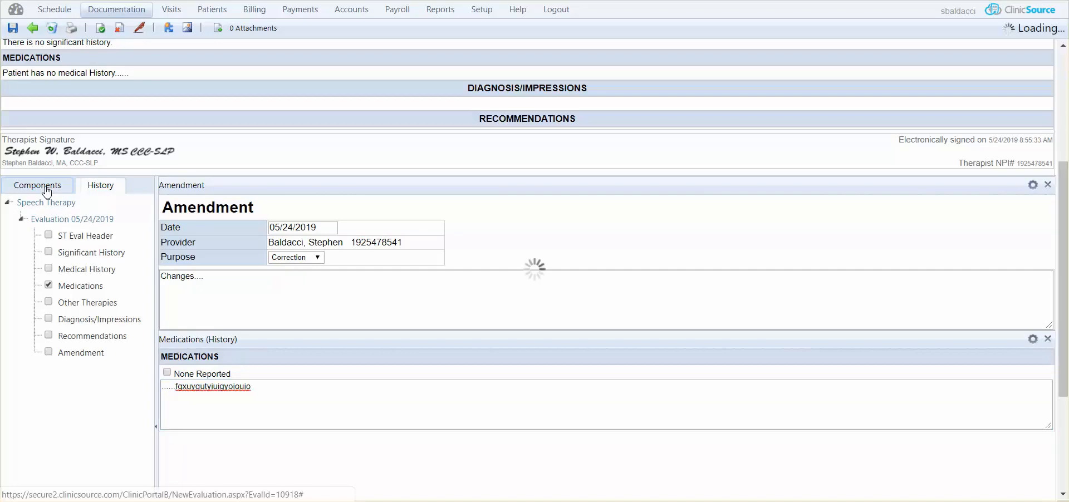
click(38, 185)
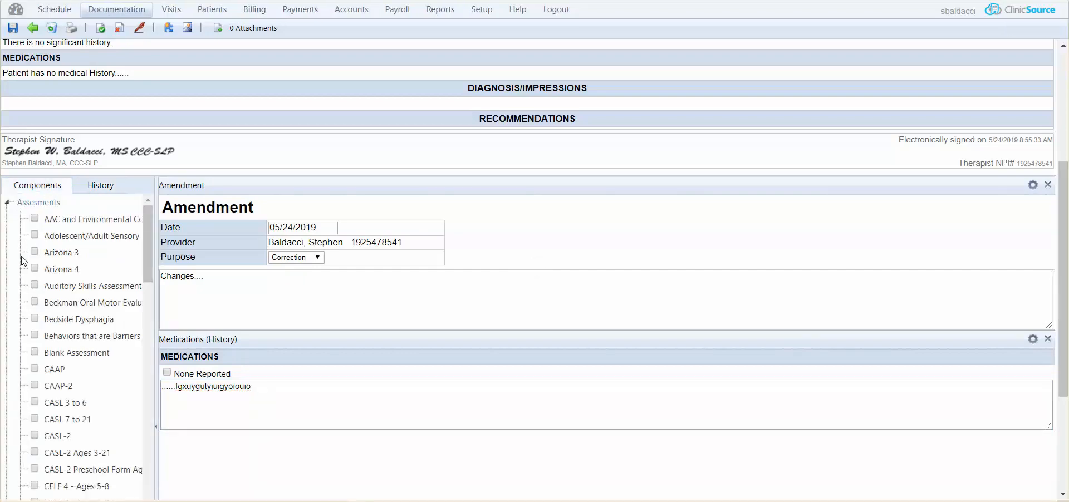
mouse_move(25, 393)
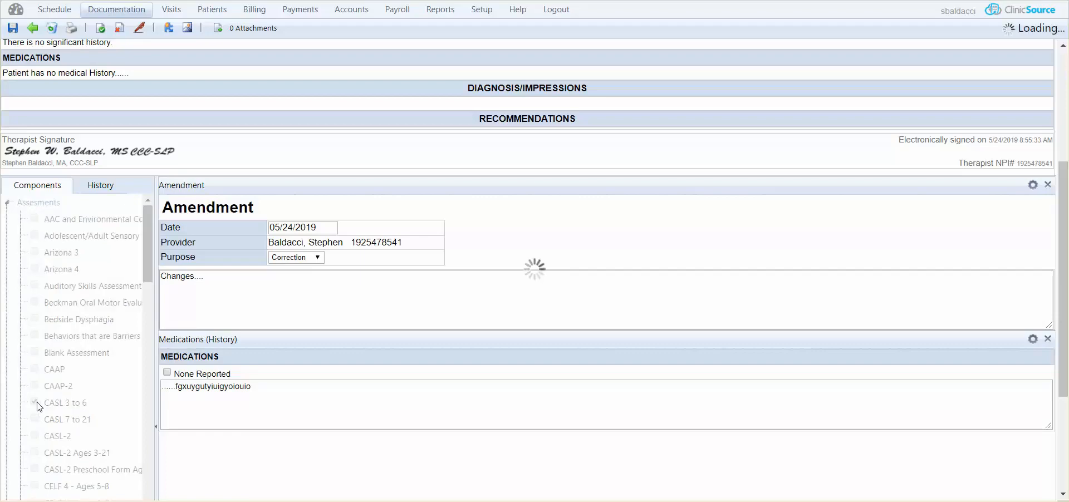
click(33, 404)
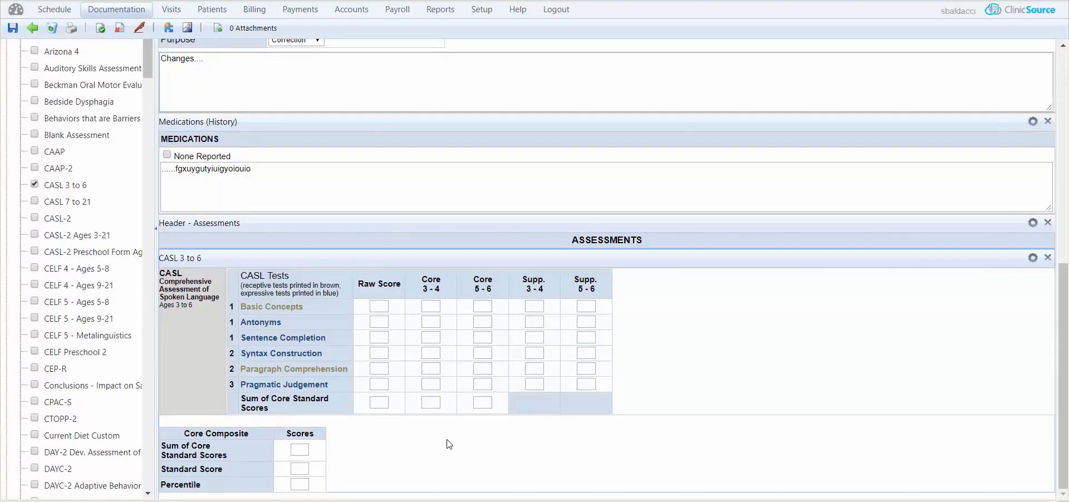
Sign the amended evaluation again and confirm the signing
scroll(up, 3)
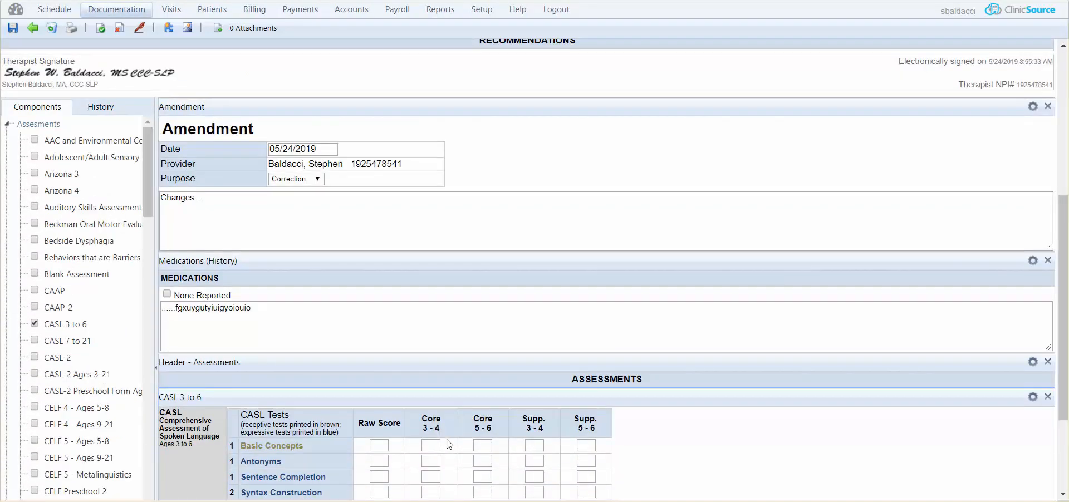
scroll(up, 3)
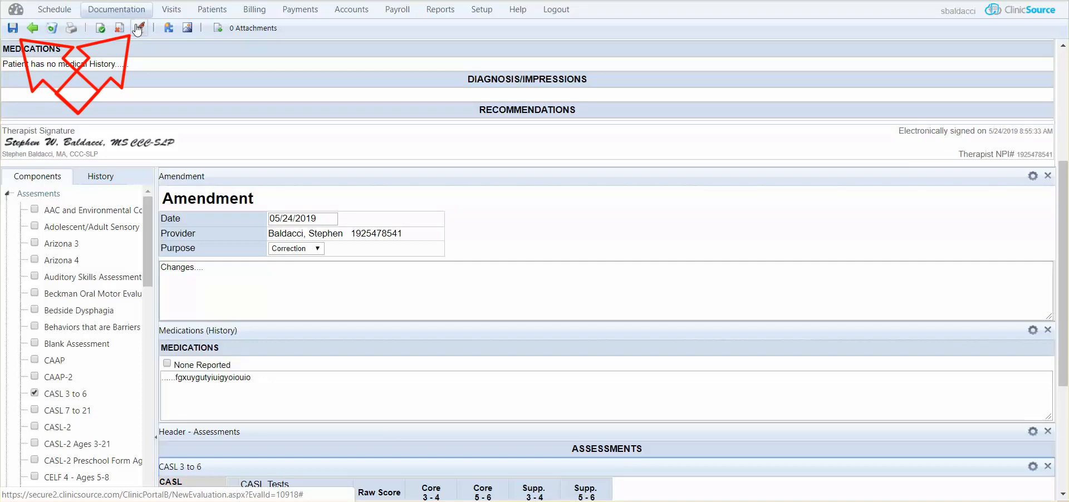
click(138, 27)
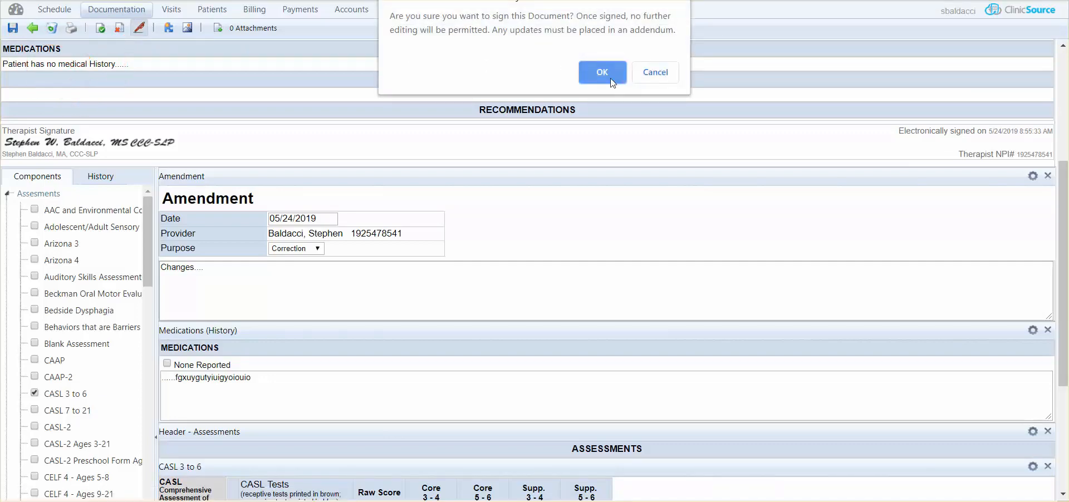
click(601, 72)
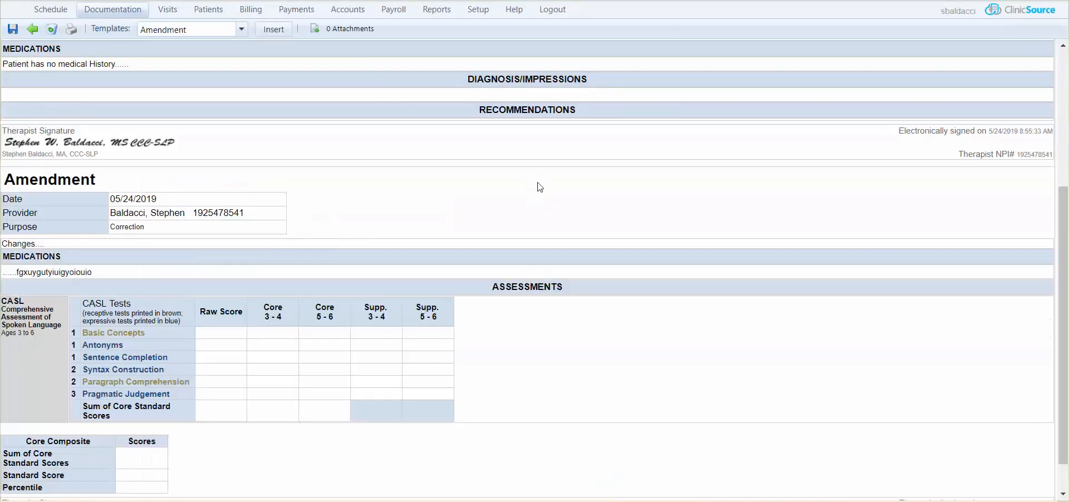